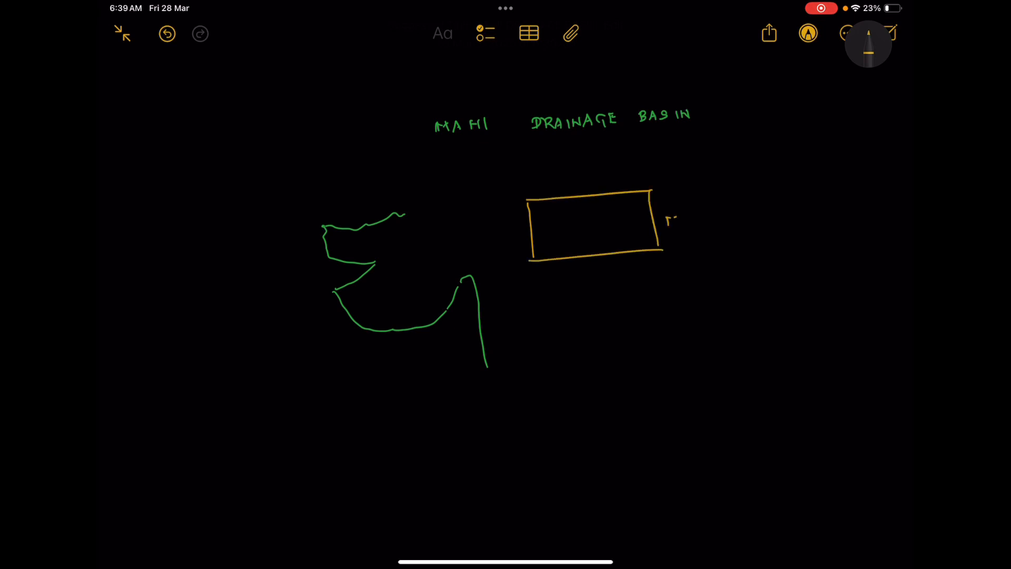
Step: Handwrite MALWA beside the orange rectangle and switch the ink to blue
type("MALW")
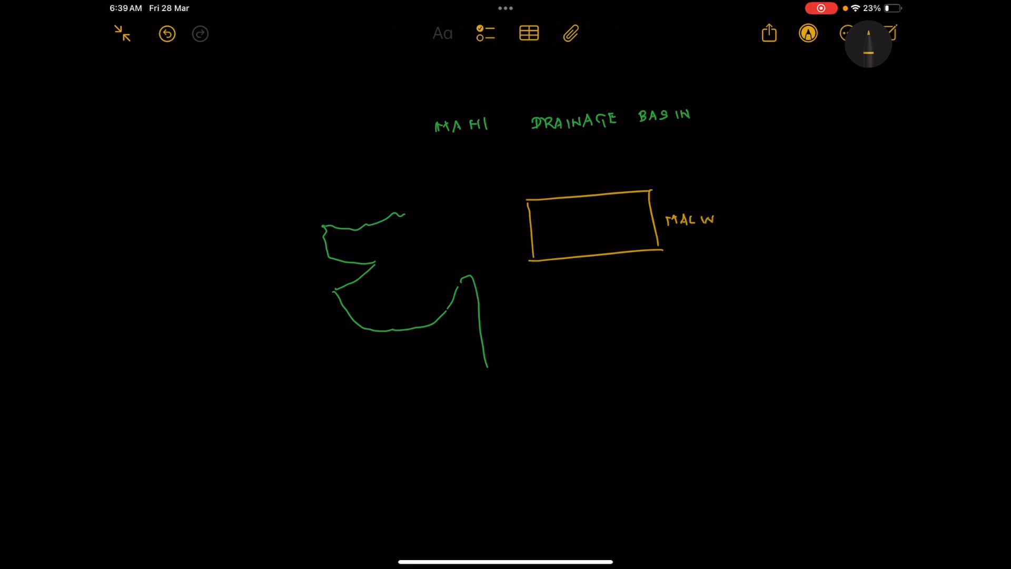
left_click(866, 42)
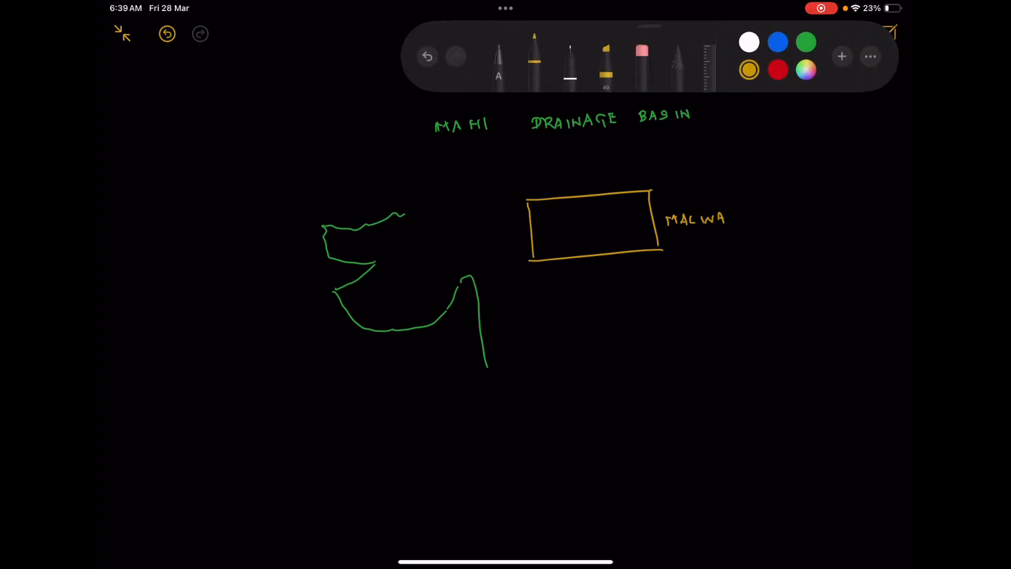
left_click(778, 42)
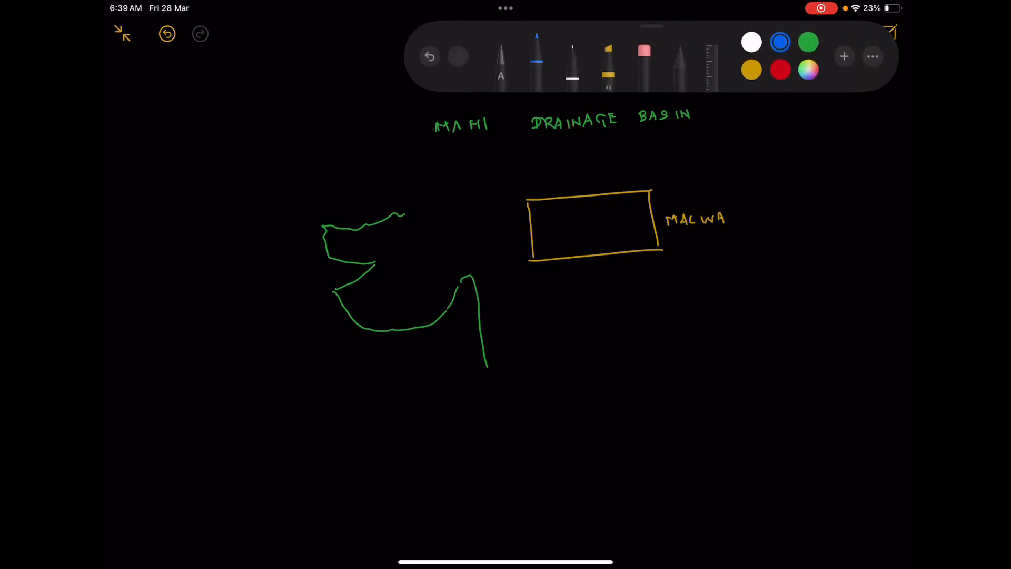
Step: Sketch the blue Mahi with circled tributaries A and P, writing ANAS and PANAM beside them
left_click(867, 42)
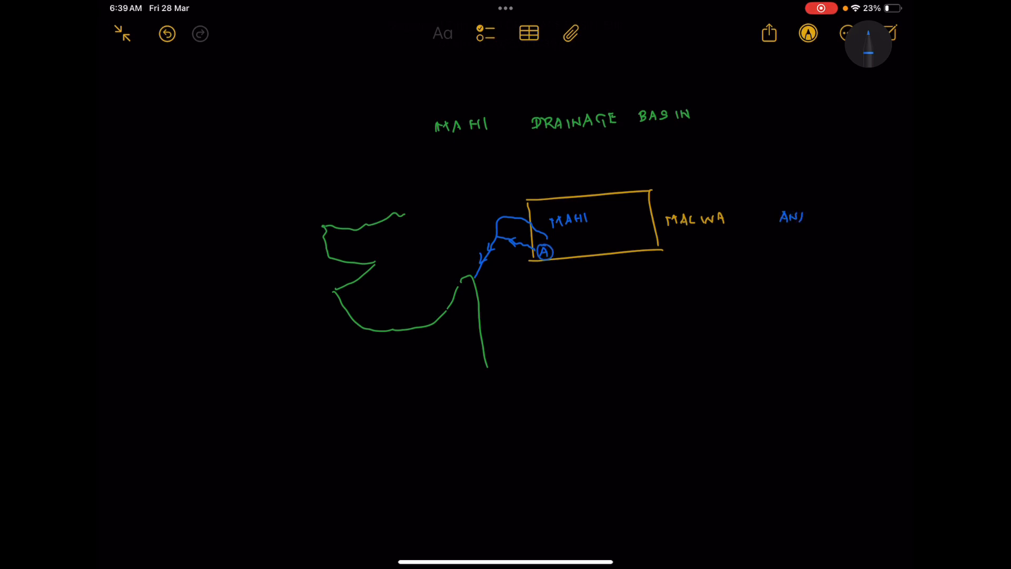
type("AS")
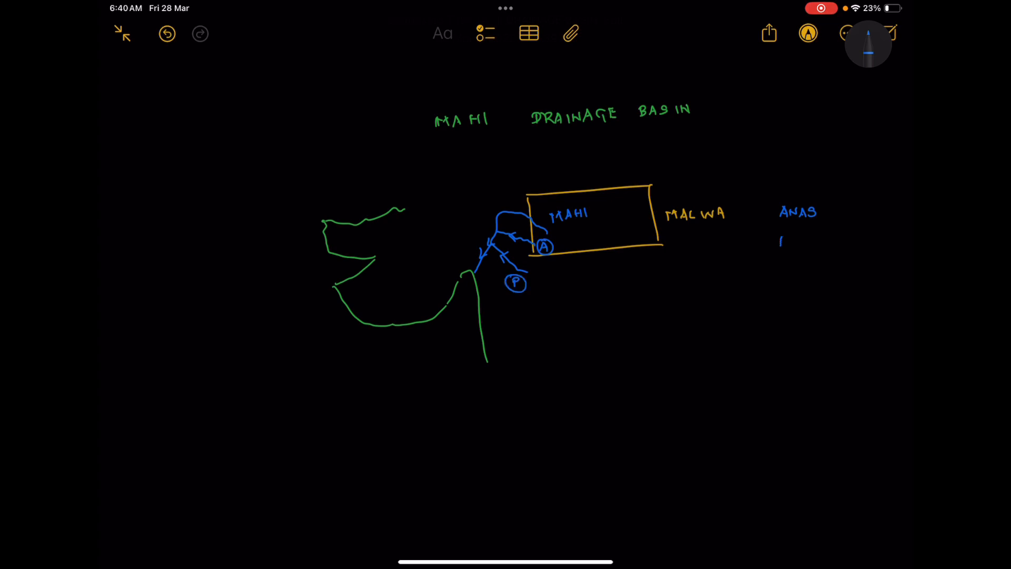
type("PANAI")
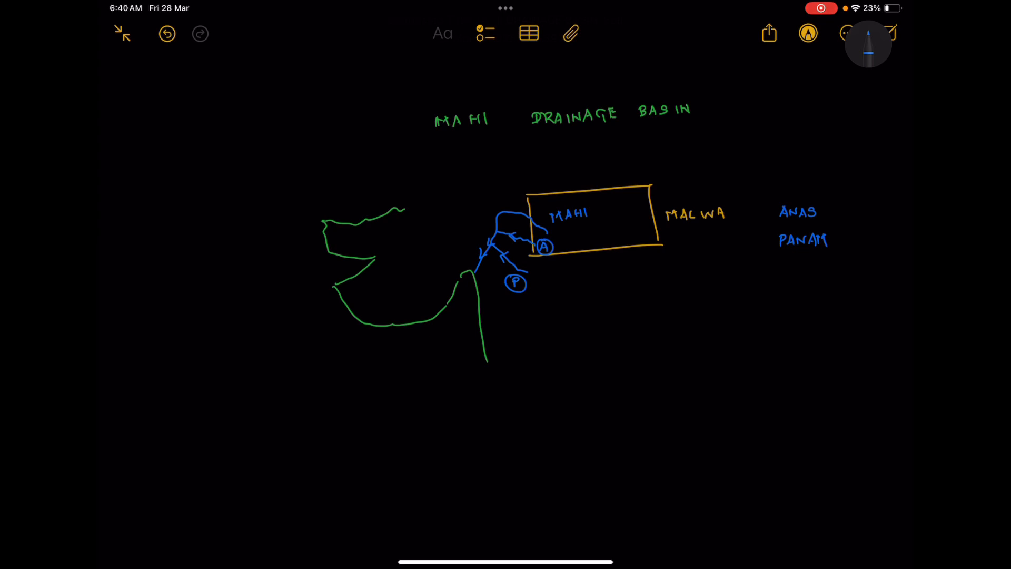
left_click(866, 42)
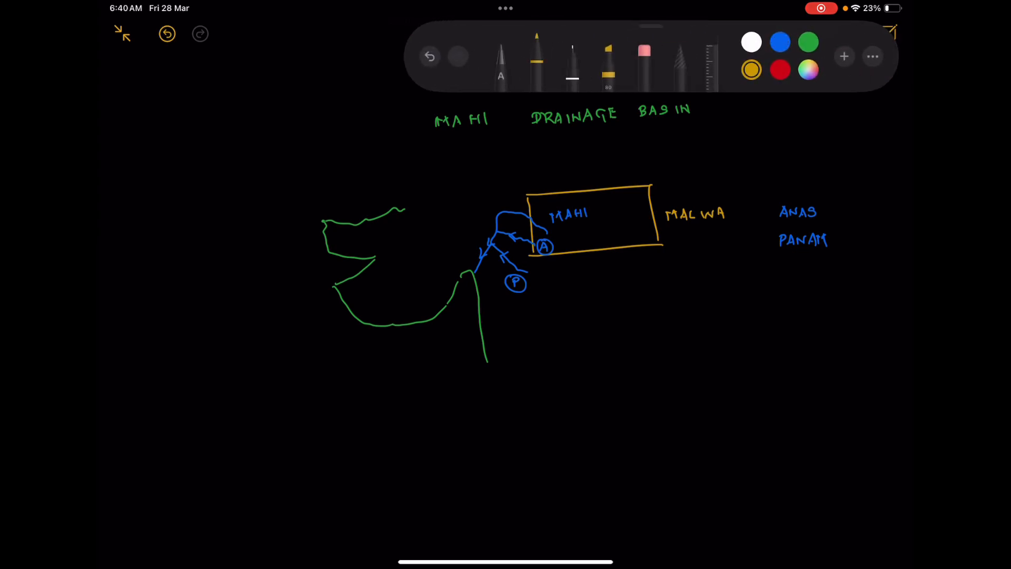
Step: Mark ARAVALLIS above and VINDHYAS below the Malwa box in orange, then return to blue ink
left_click(889, 33)
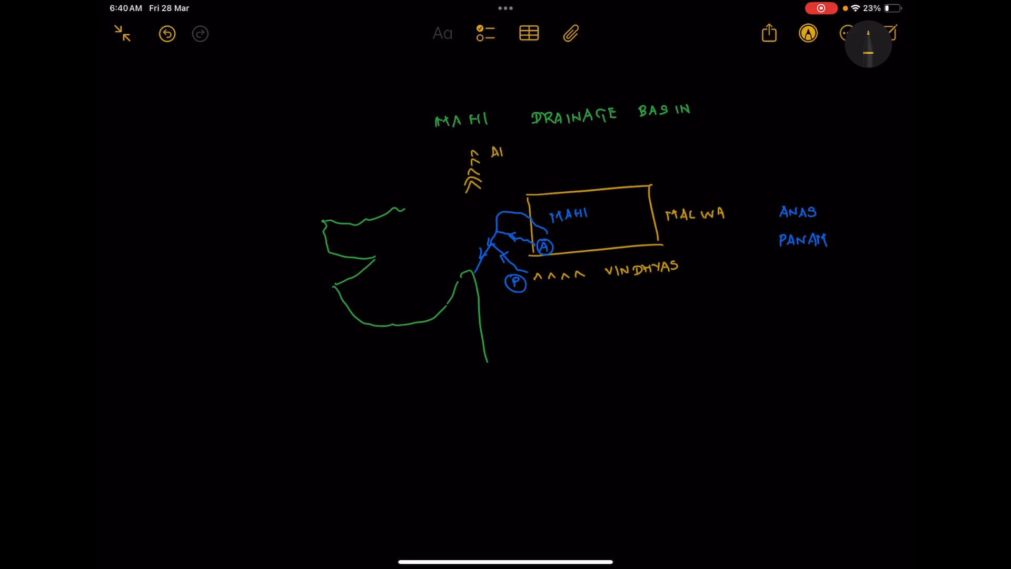
type("ARAVAI")
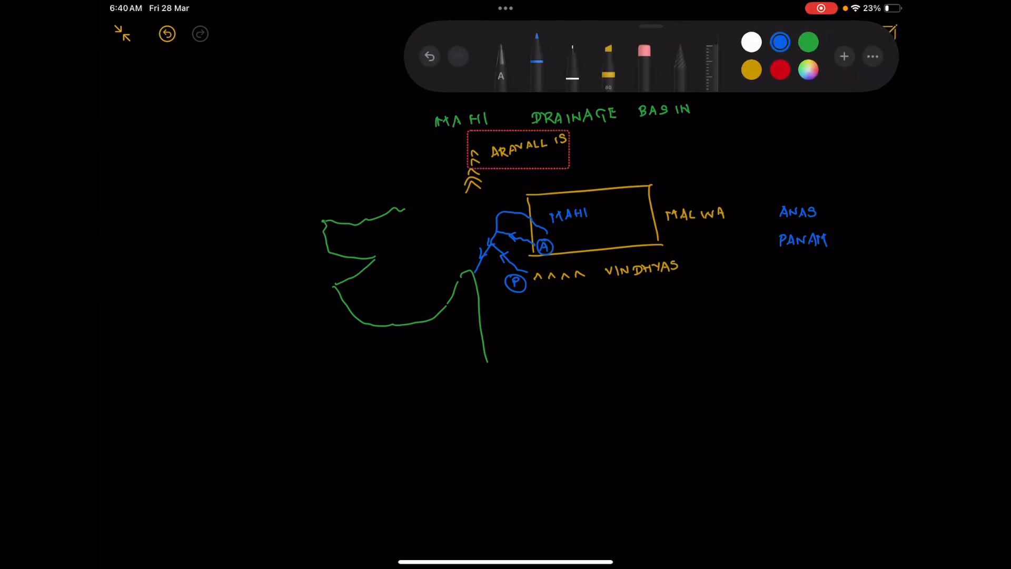
left_click(888, 34)
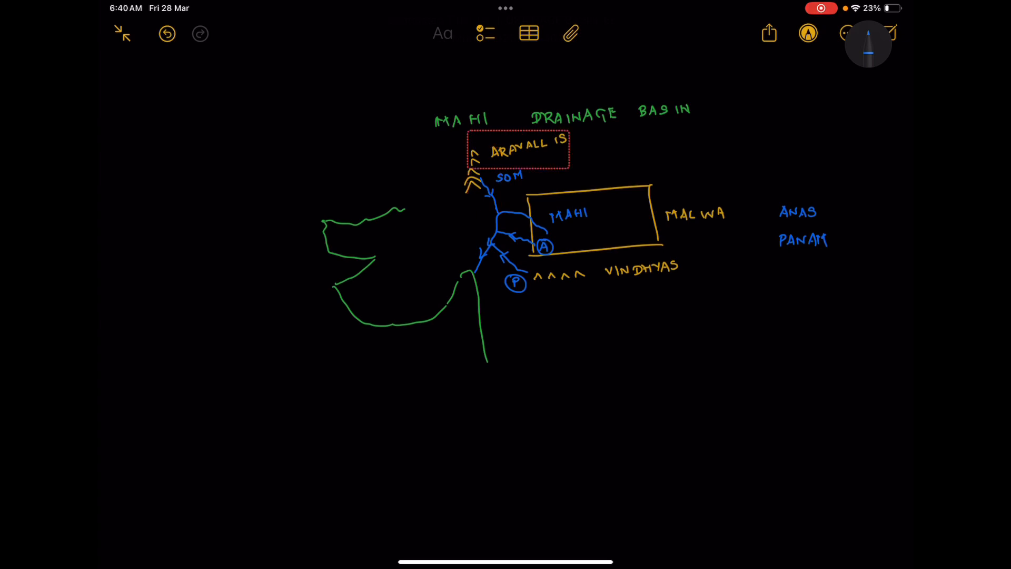
Step: Draw the Som stream with a circled S and stack SOM above ANAS and PANAM with an up arrow
type("S")
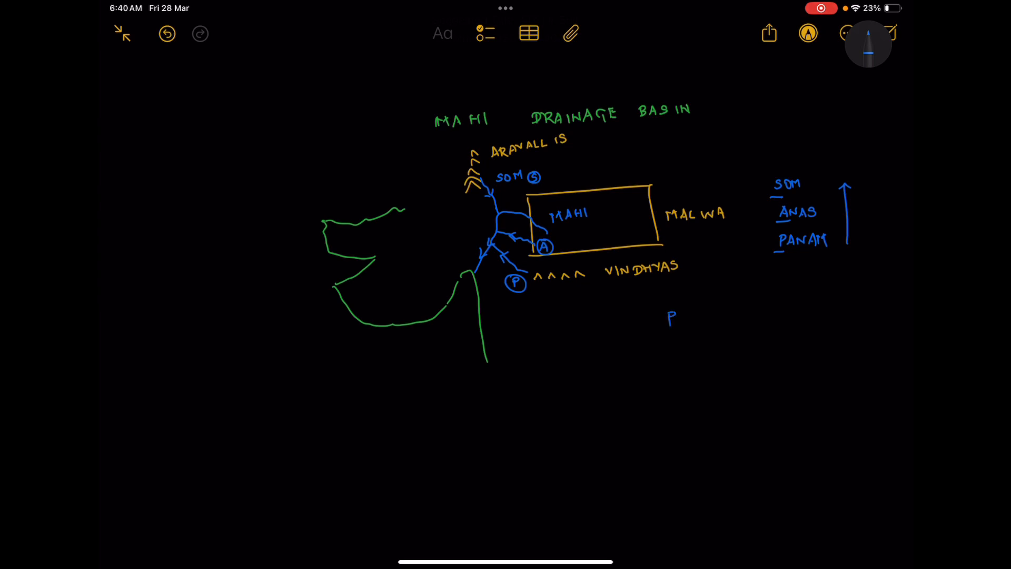
type("AS")
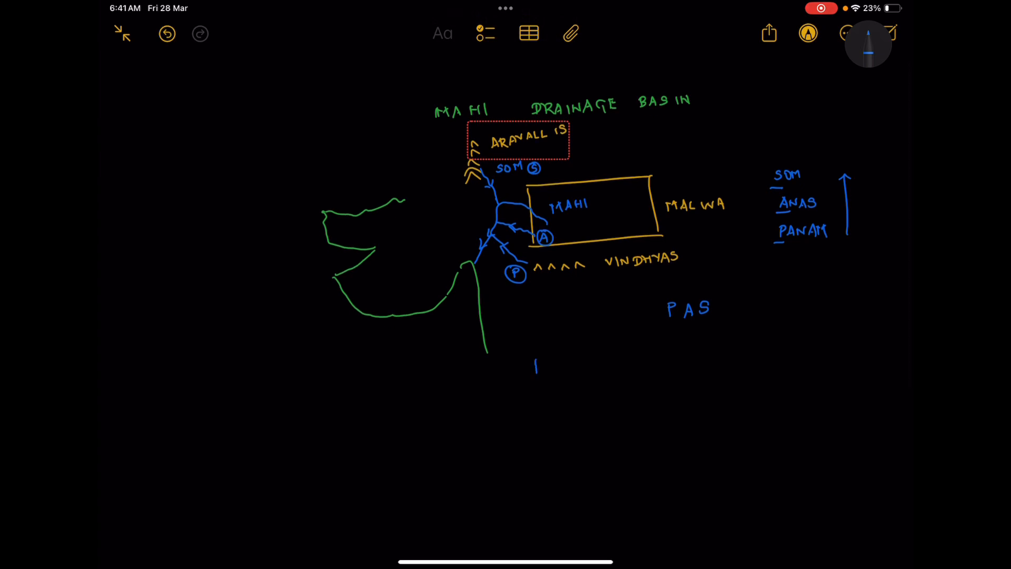
Step: Write PAS below the list with an underlined Mnemonic heading, erasing a stray mark
type("ner")
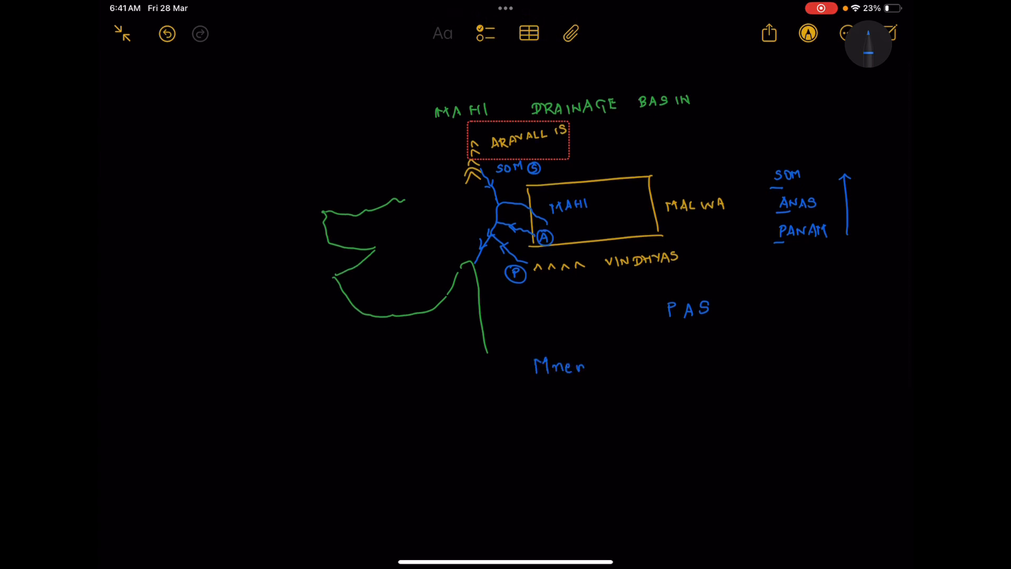
type("monic")
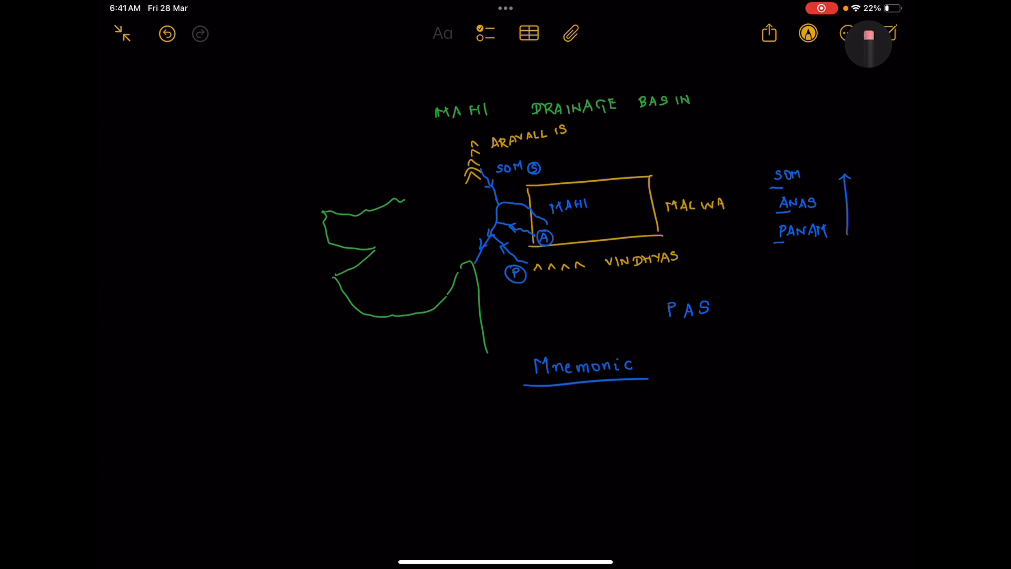
left_click(869, 34)
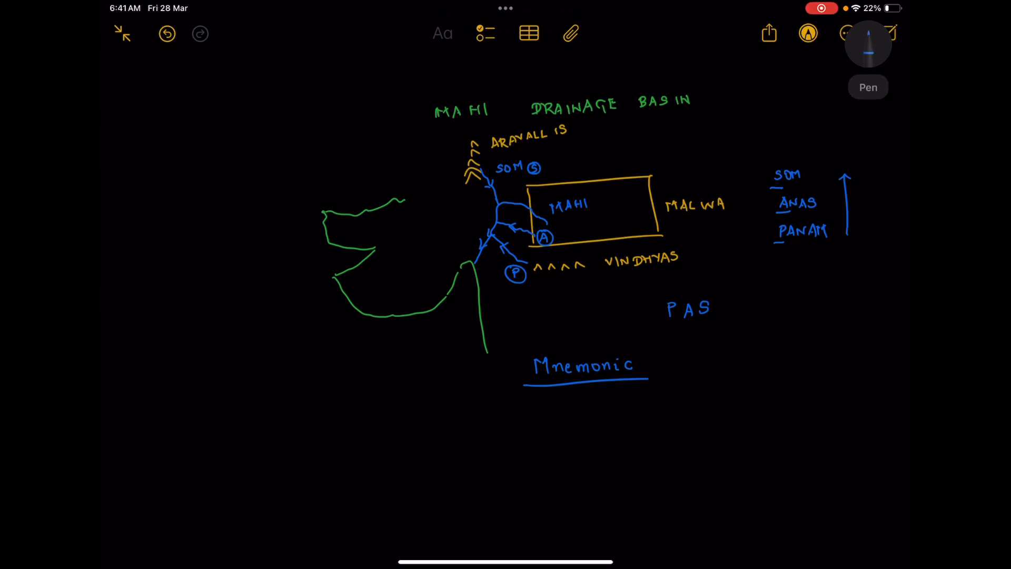